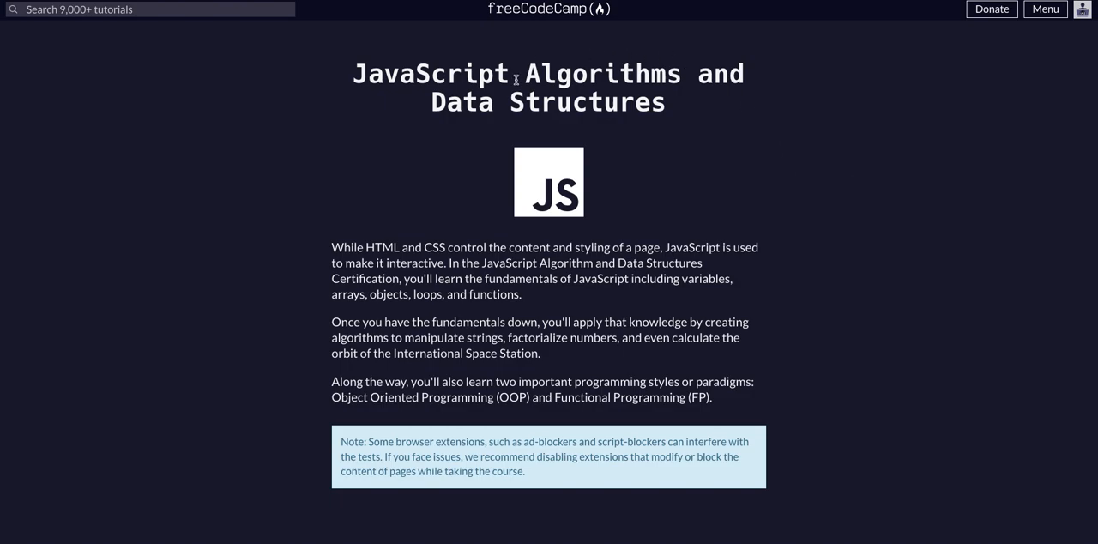
# Step: Scroll the course page down to the Regular Expressions lesson list
pyautogui.scroll(-3)
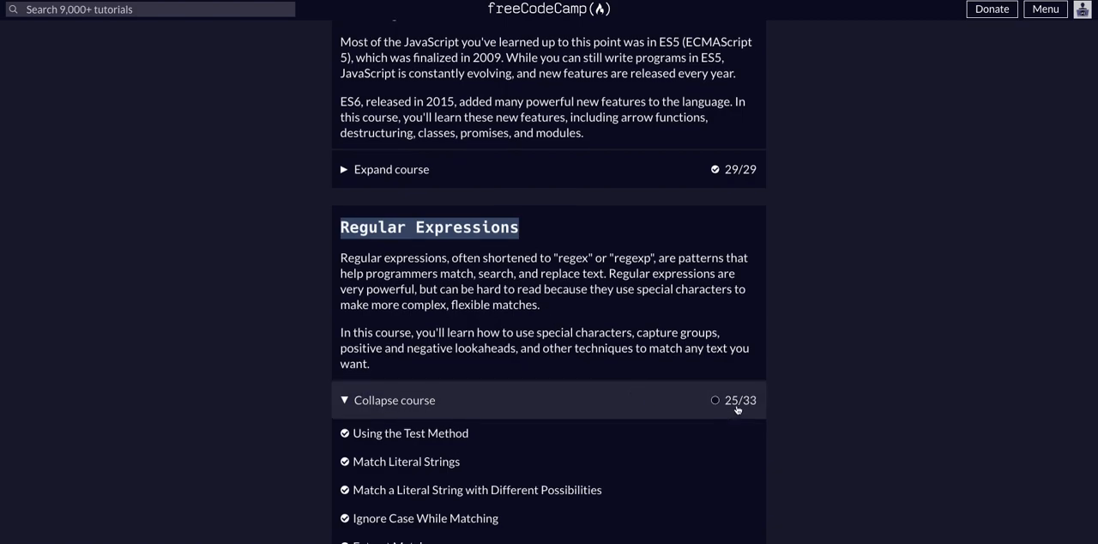
pyautogui.scroll(-3)
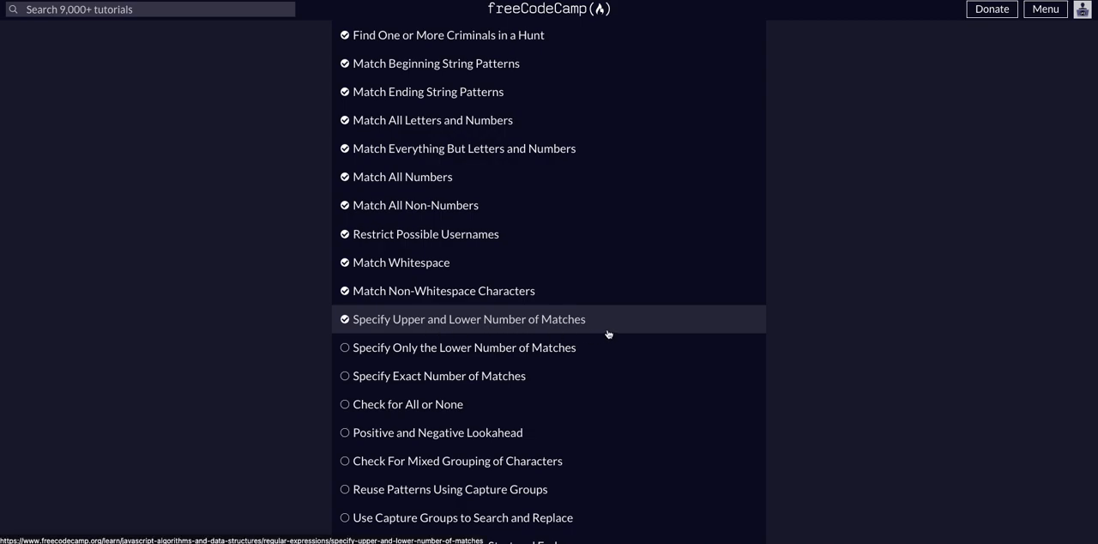
pyautogui.moveTo(491, 324)
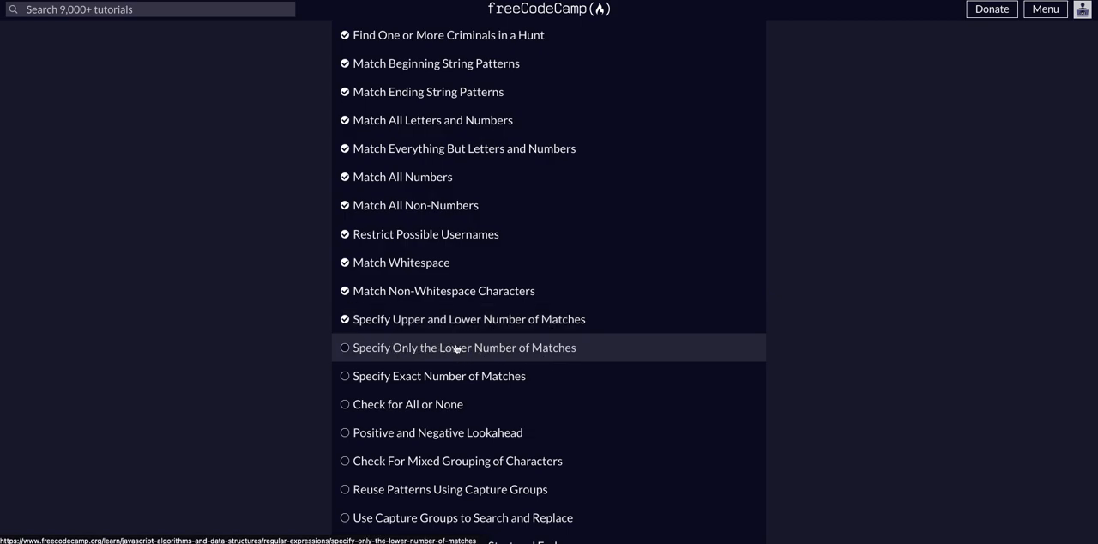
# Step: Open the 'Specify Only the Lower Number of Matches' lesson
pyautogui.click(462, 346)
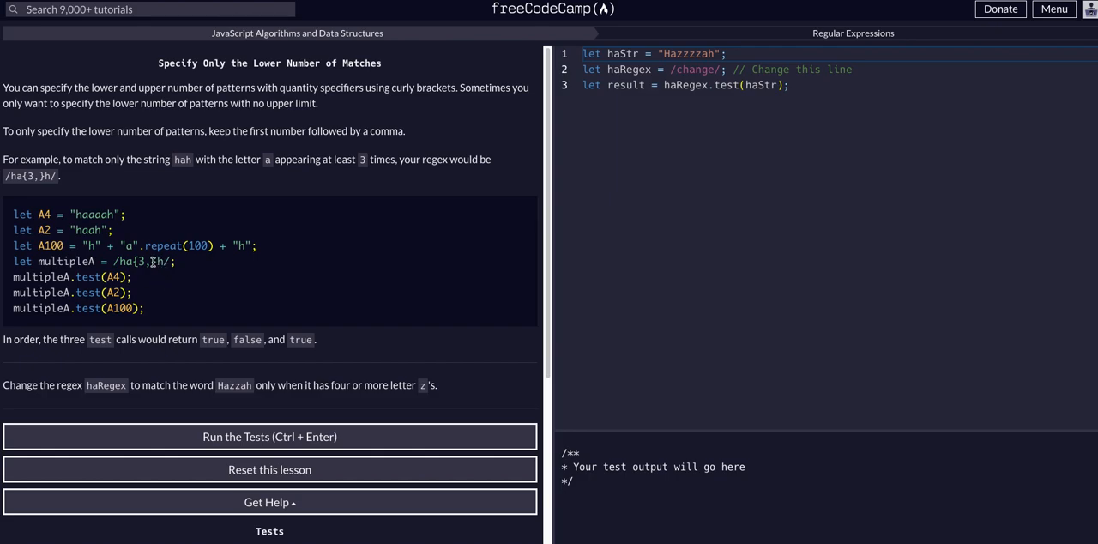
pyautogui.moveTo(153, 278)
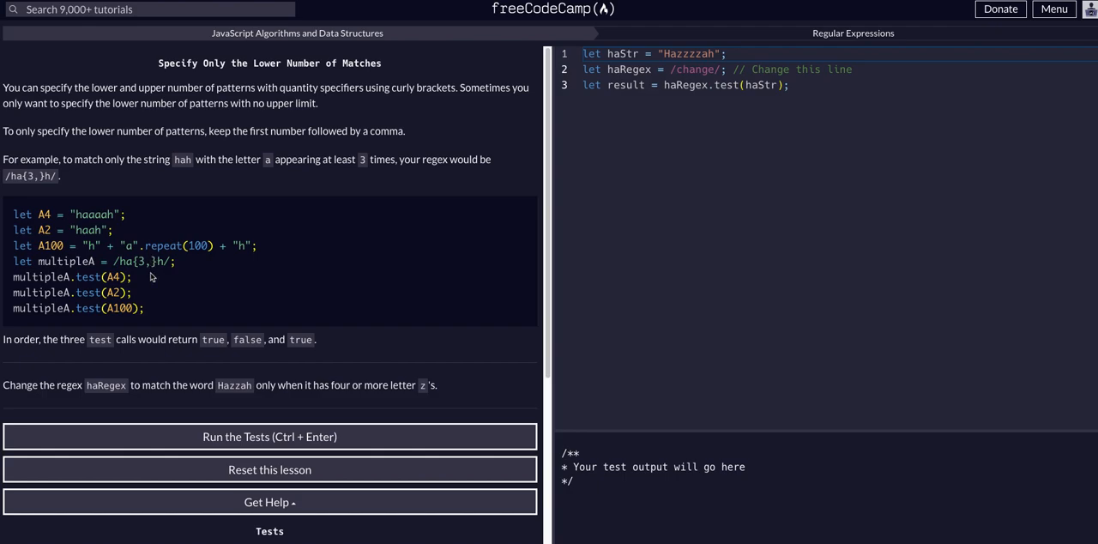
pyautogui.moveTo(204, 250)
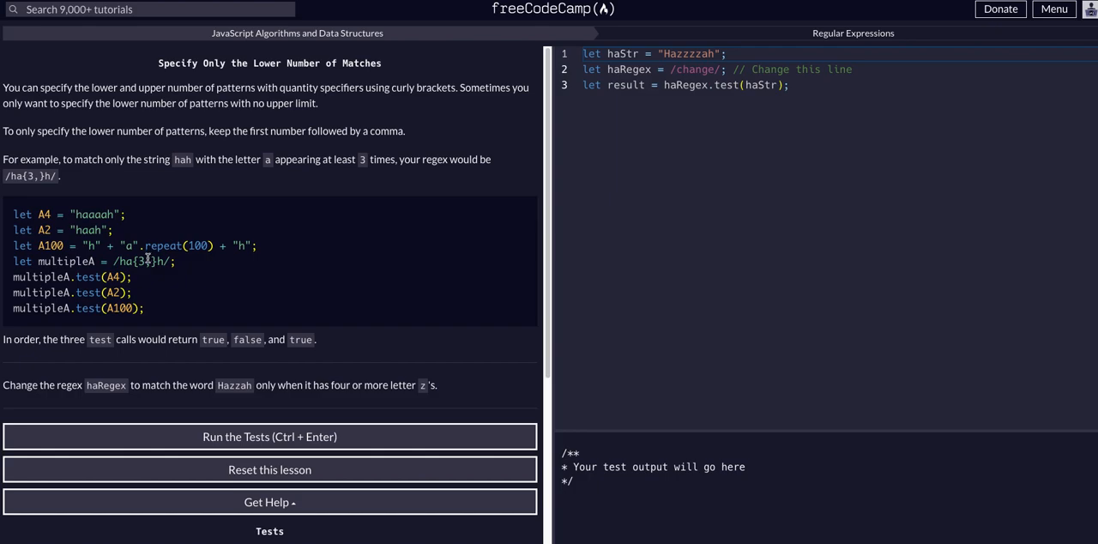
pyautogui.moveTo(271, 190)
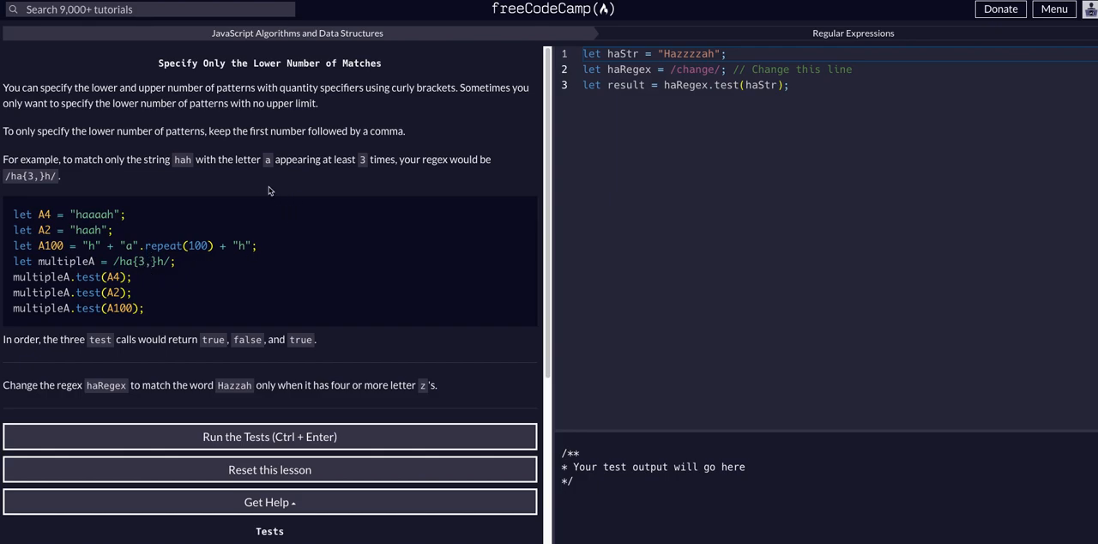
pyautogui.moveTo(264, 145)
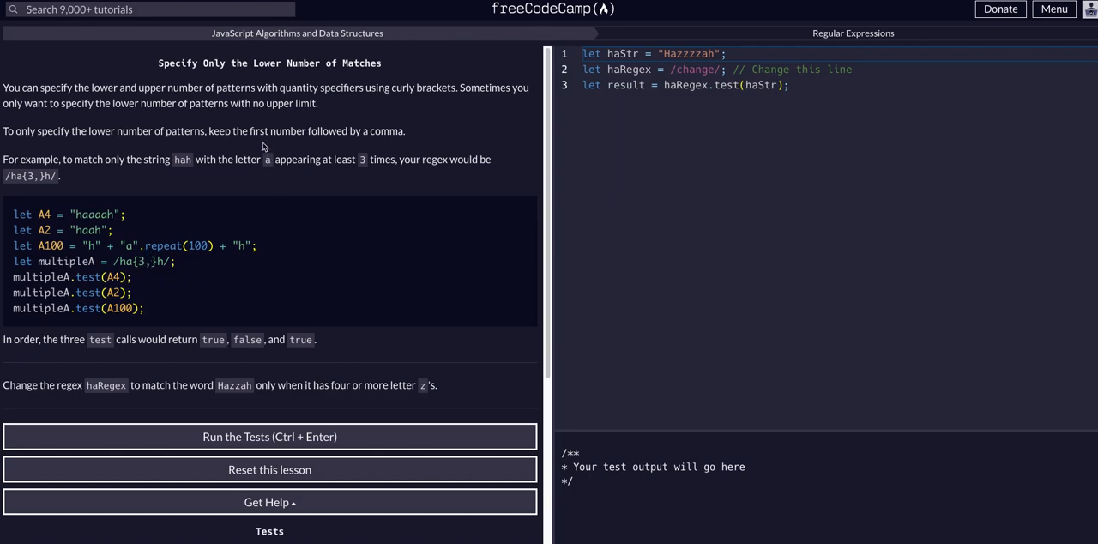
pyautogui.moveTo(101, 110)
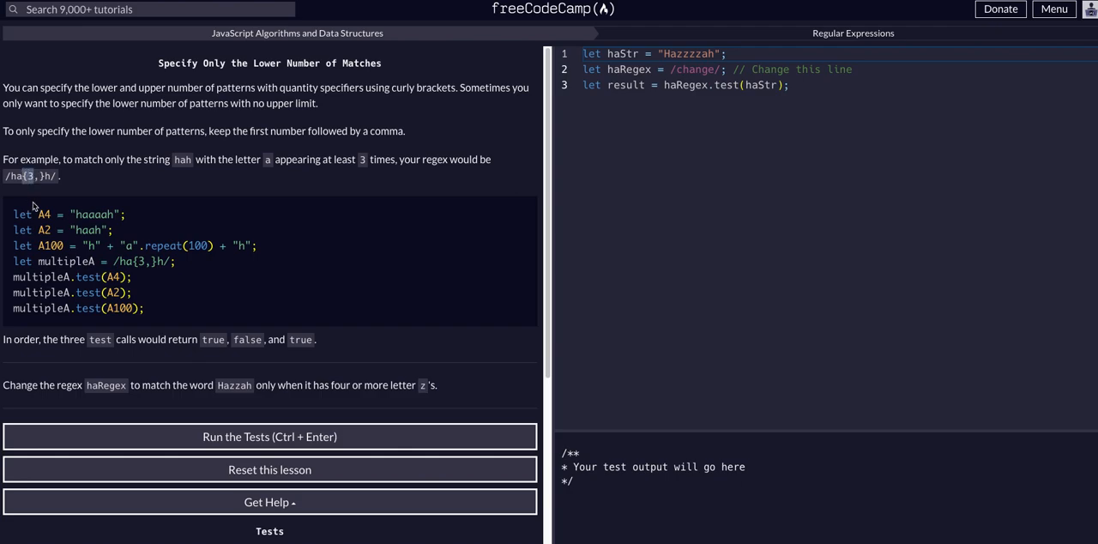
pyautogui.moveTo(66, 185)
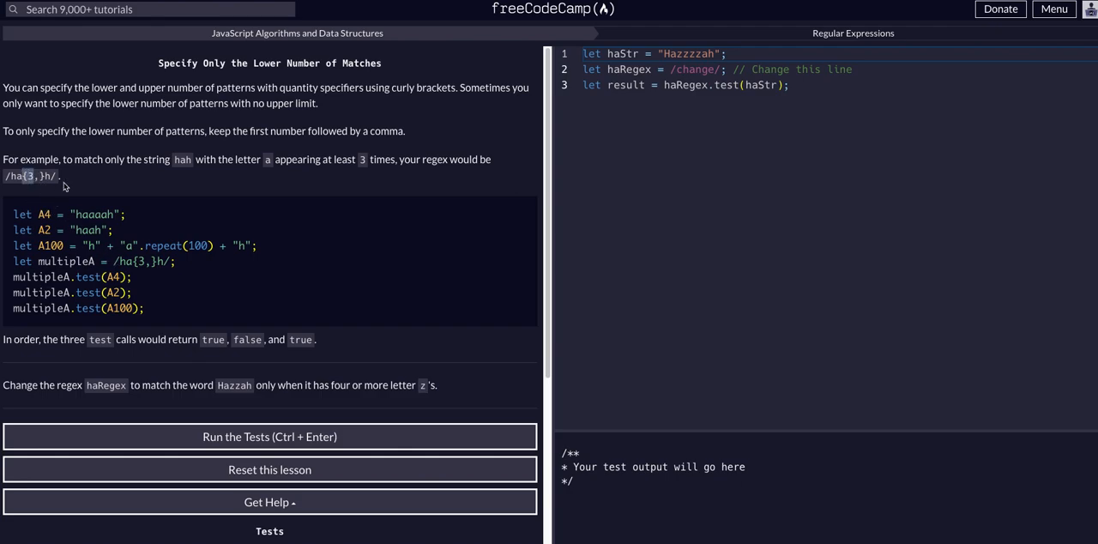
pyautogui.moveTo(304, 99)
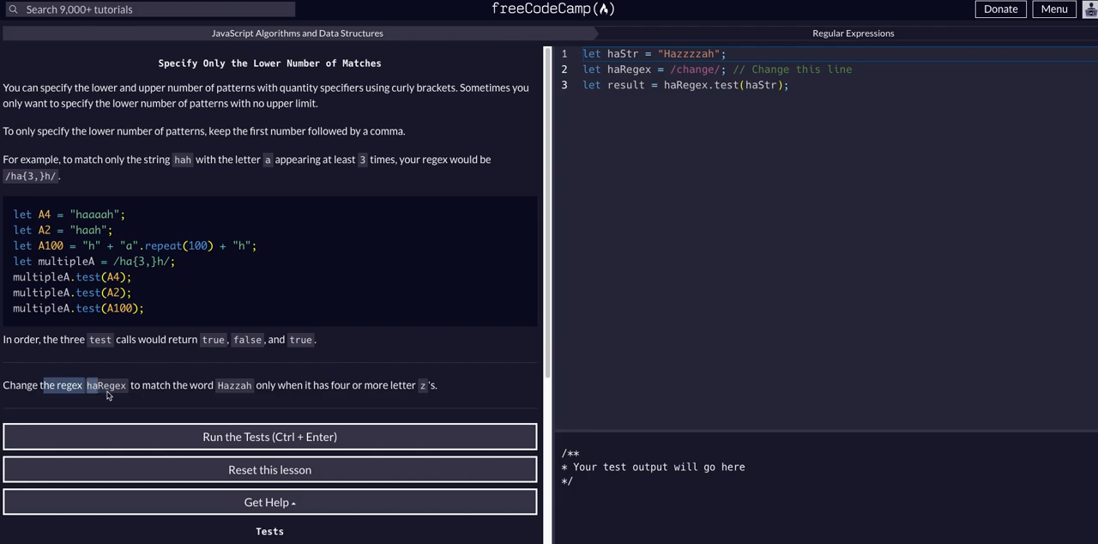
pyautogui.moveTo(216, 394)
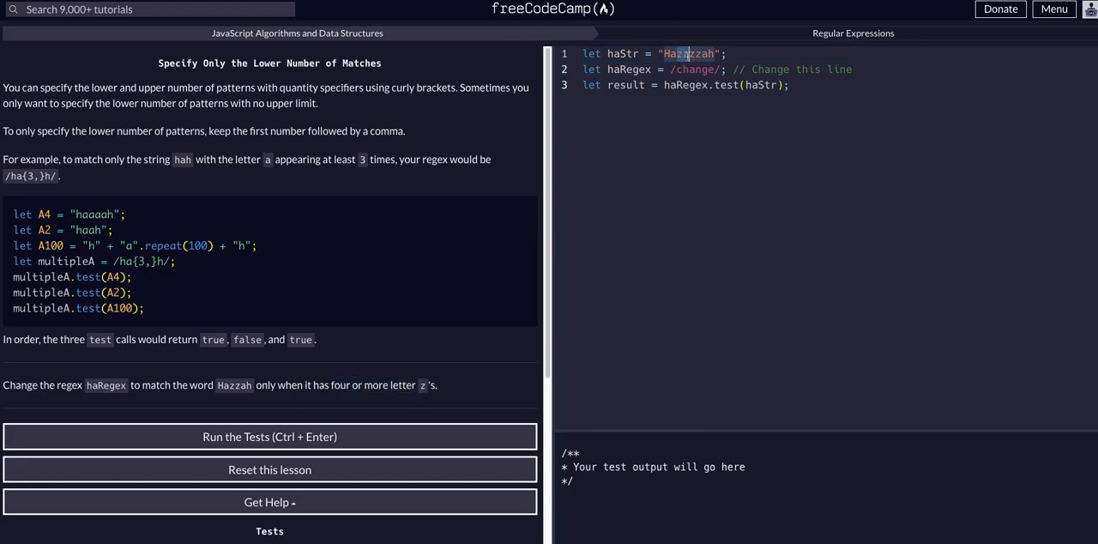
# Step: Rewrite haRegex as /Haz{4,}ah/ so it matches Hazzah with four or more z's
pyautogui.write('zz')
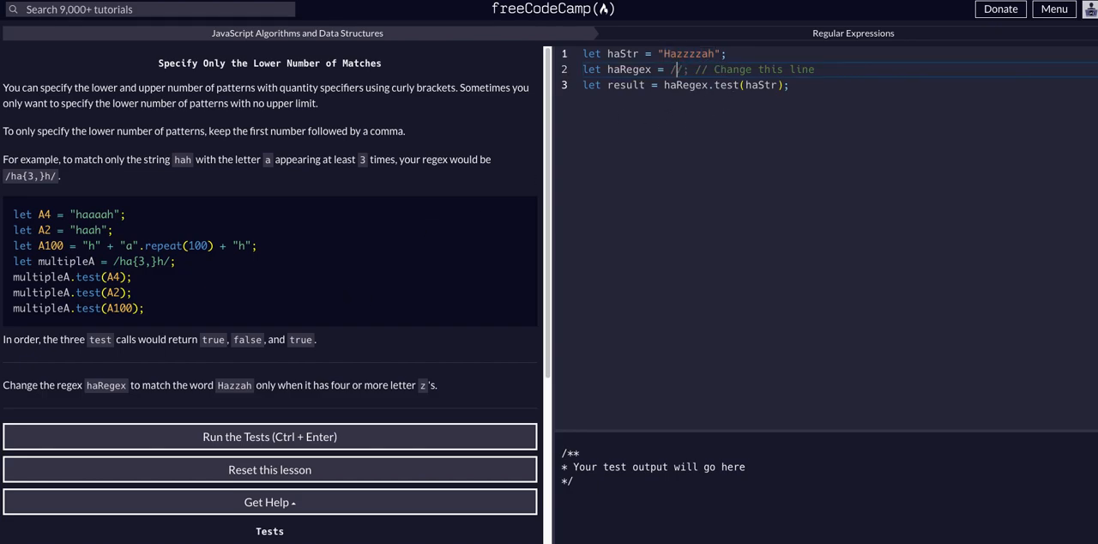
pyautogui.click(269, 436)
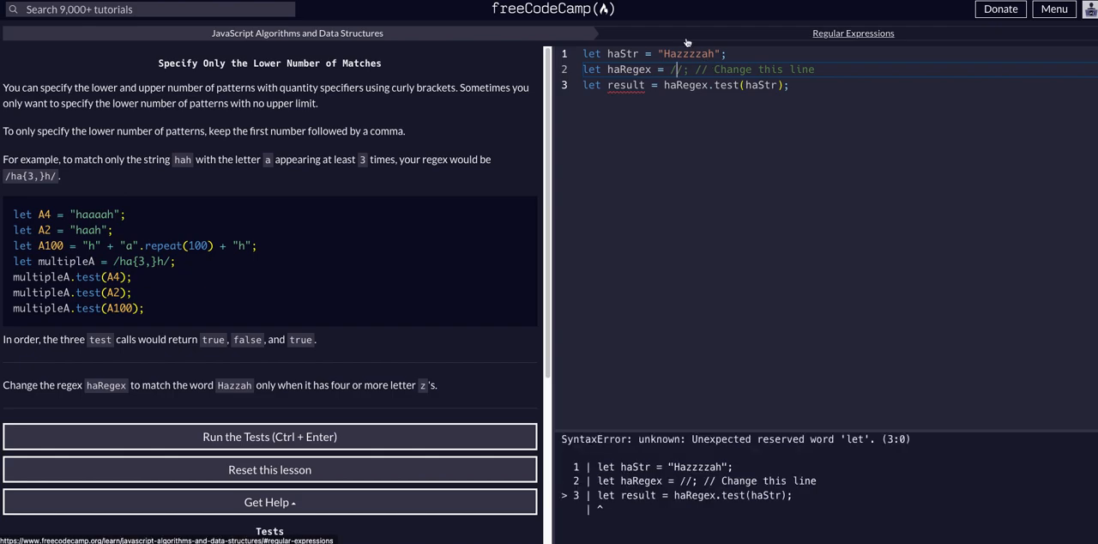
pyautogui.write('Ha/')
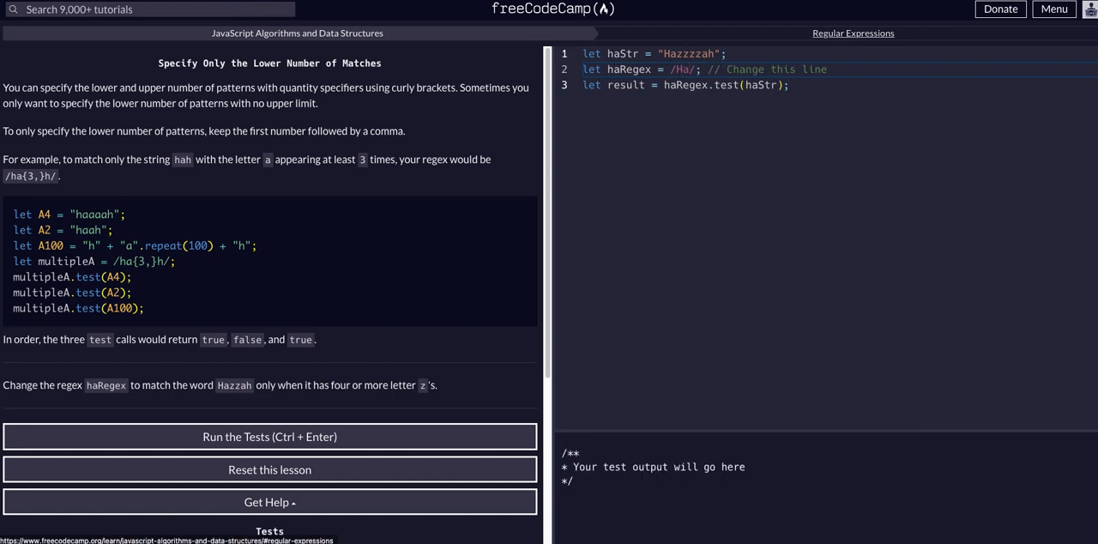
pyautogui.write('z')
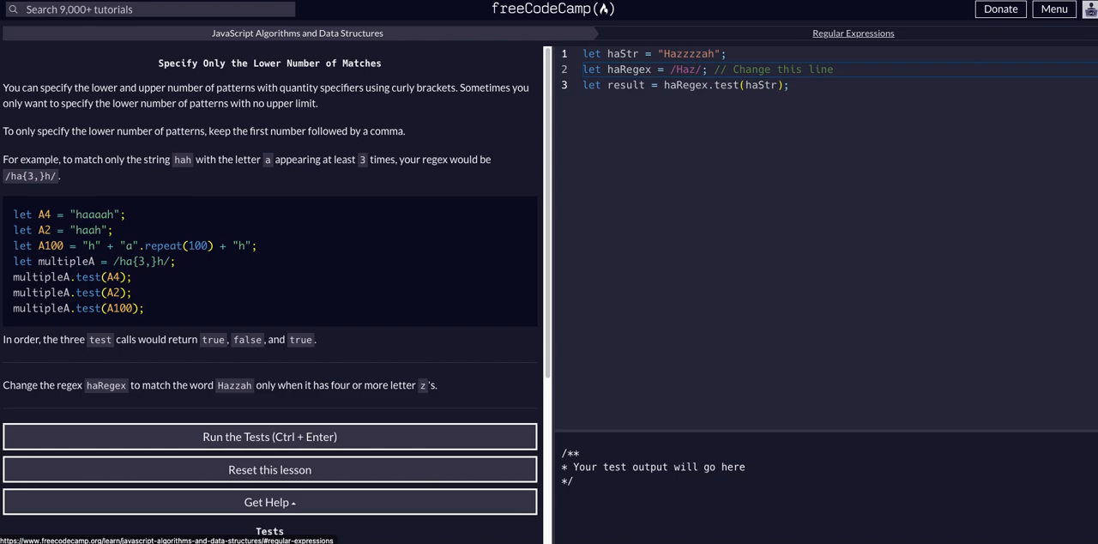
pyautogui.write('t')
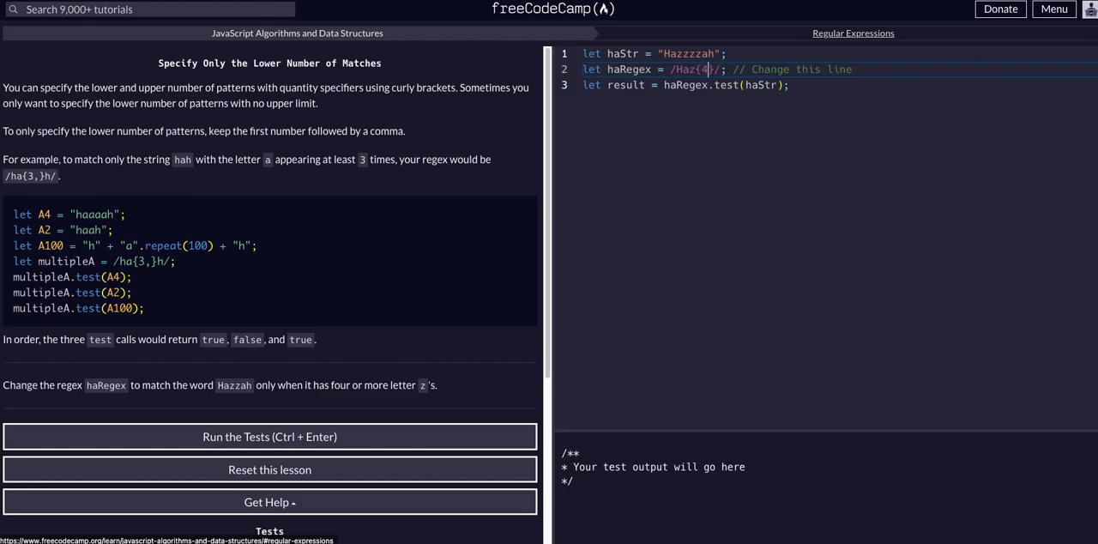
pyautogui.write(',')
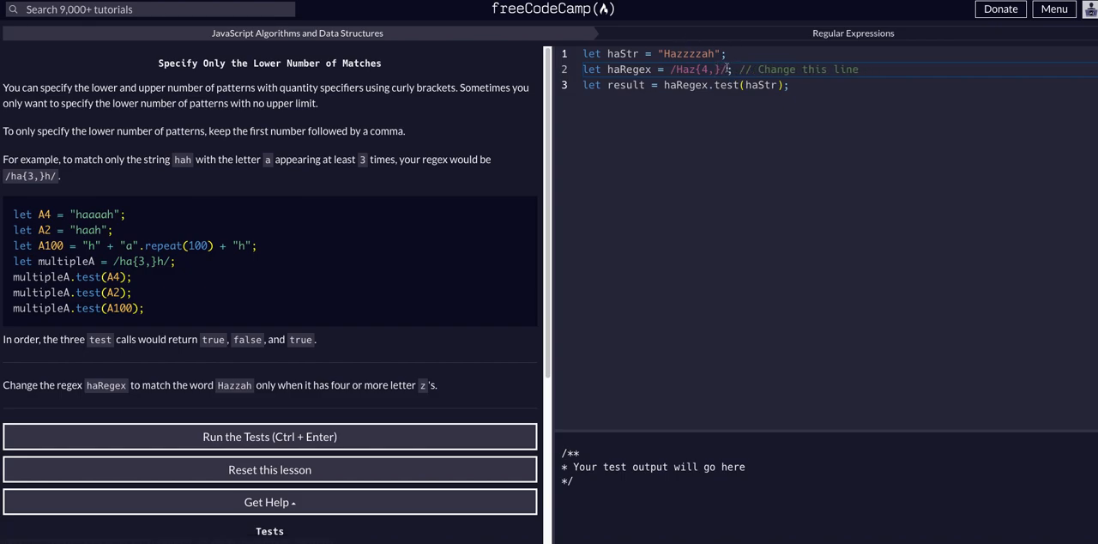
pyautogui.press('Backspace')
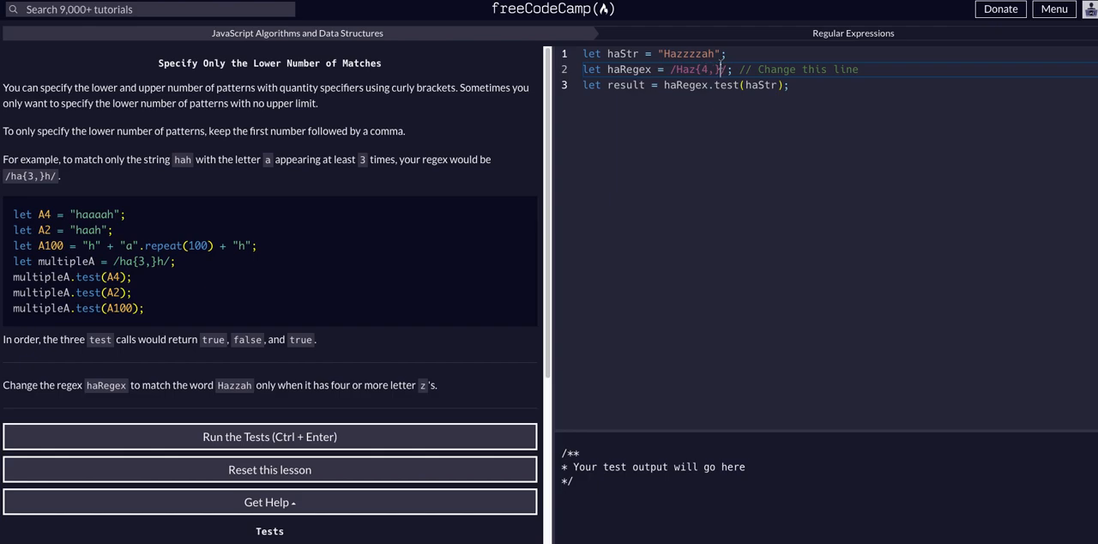
pyautogui.write('h')
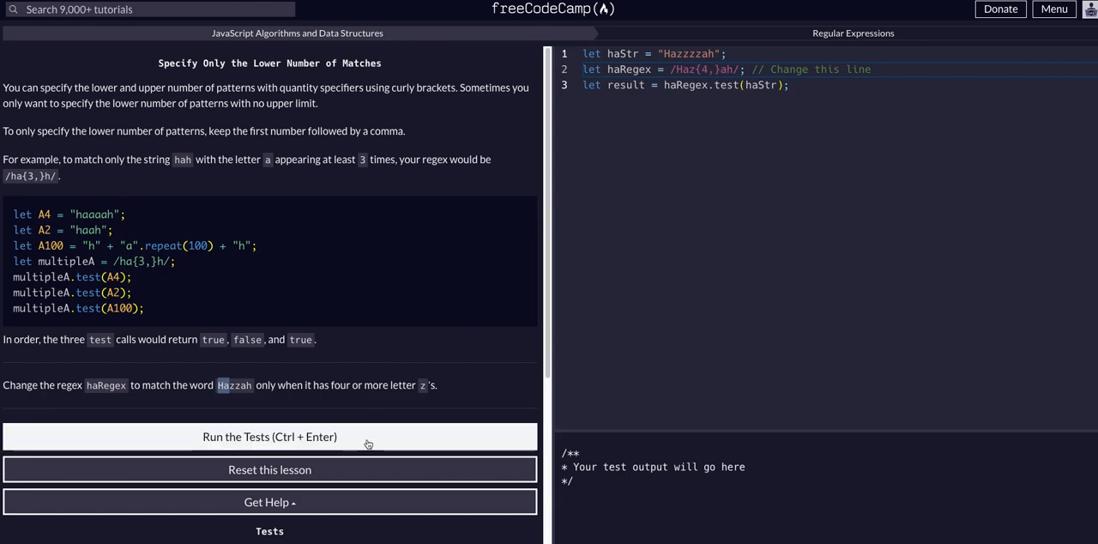
# Step: Run the tests so they pass and the 'Nice one!' dialog appears
pyautogui.click(269, 436)
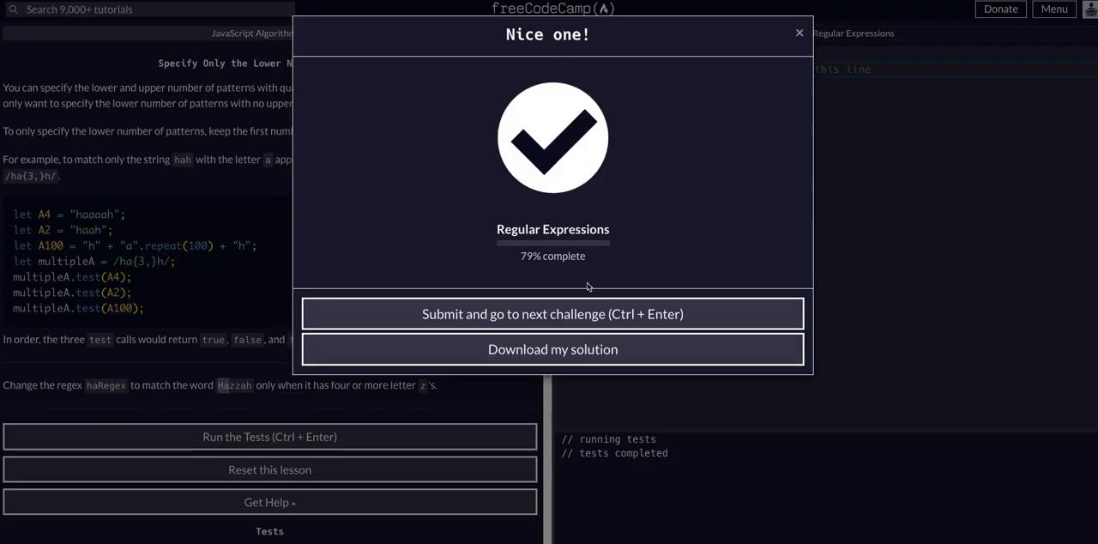
pyautogui.moveTo(737, 106)
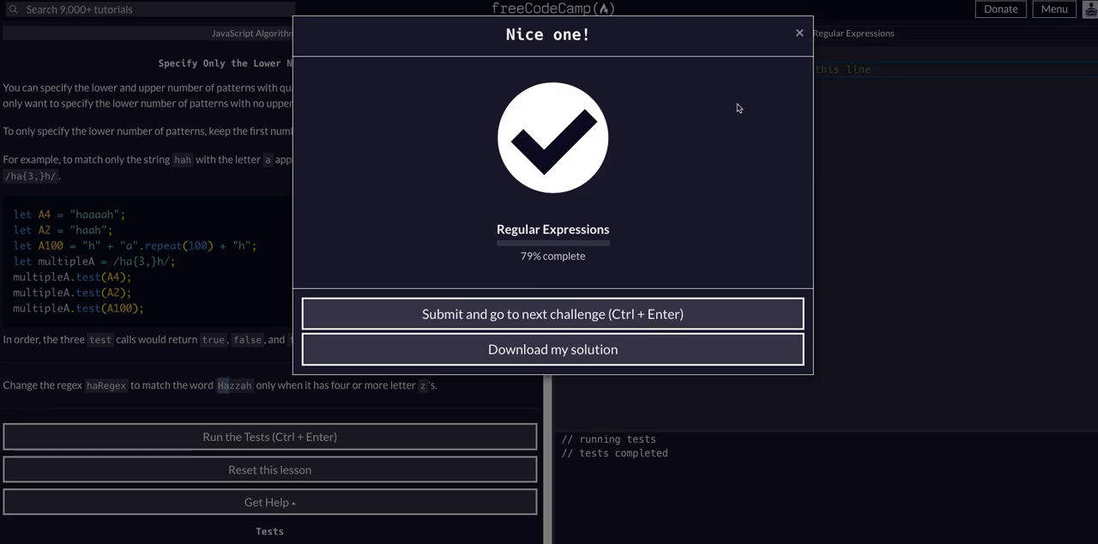